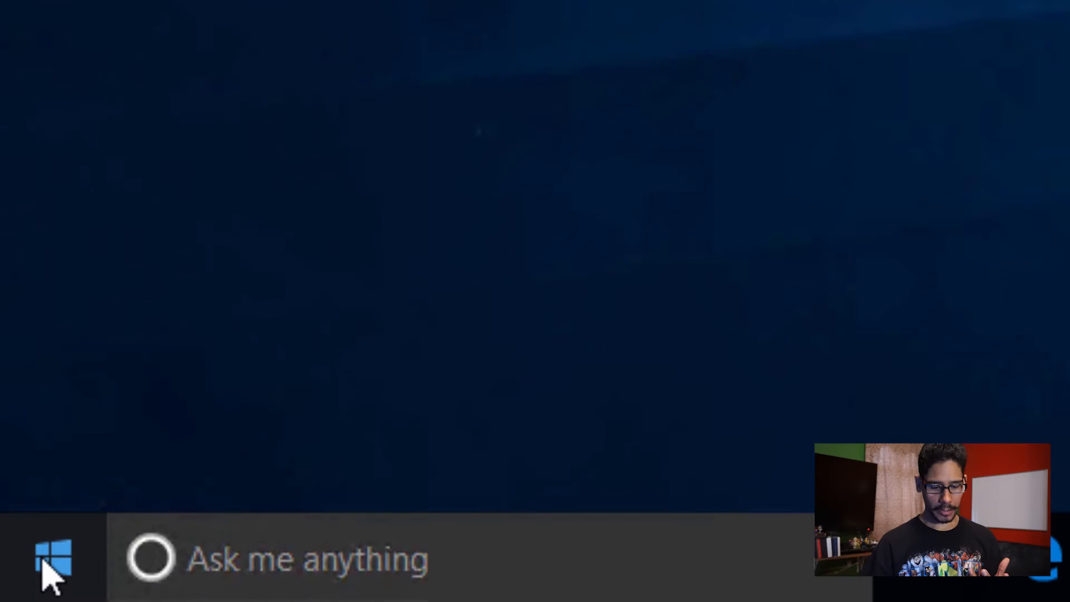
Launch Registry Editor via regedit from Run and approve its UAC prompt.
{"action": "left_click", "coordinate": [51, 556]}
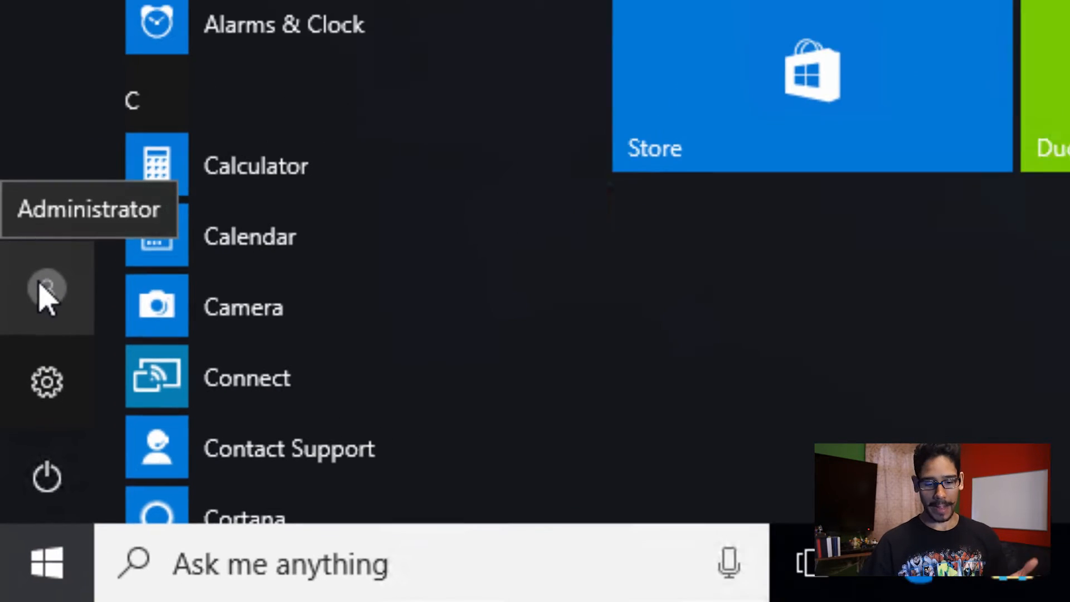
{"action": "left_click", "coordinate": [47, 287]}
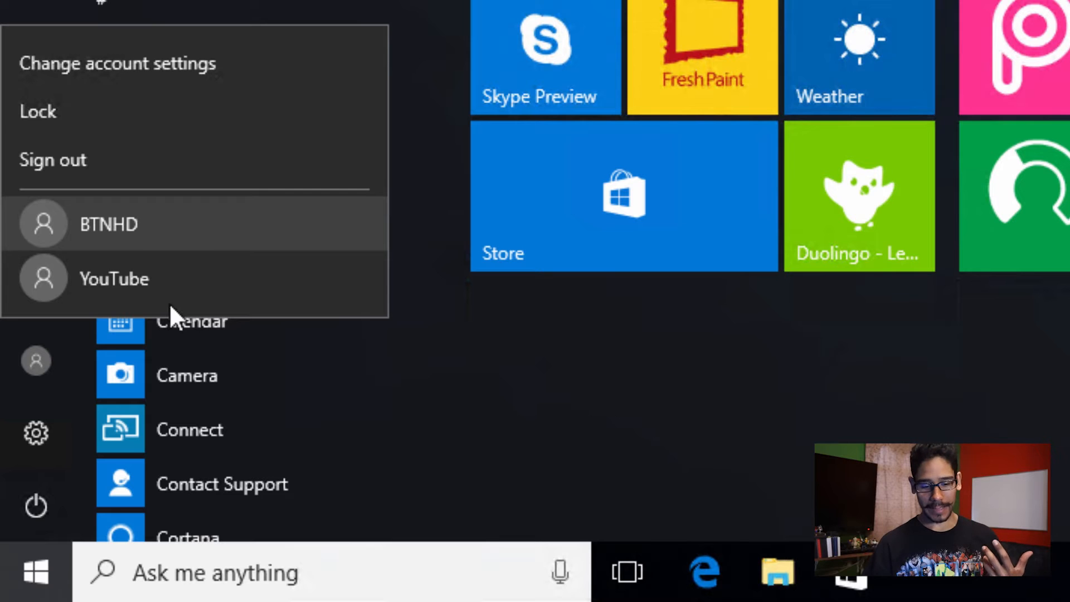
{"action": "mouse_move", "coordinate": [201, 245]}
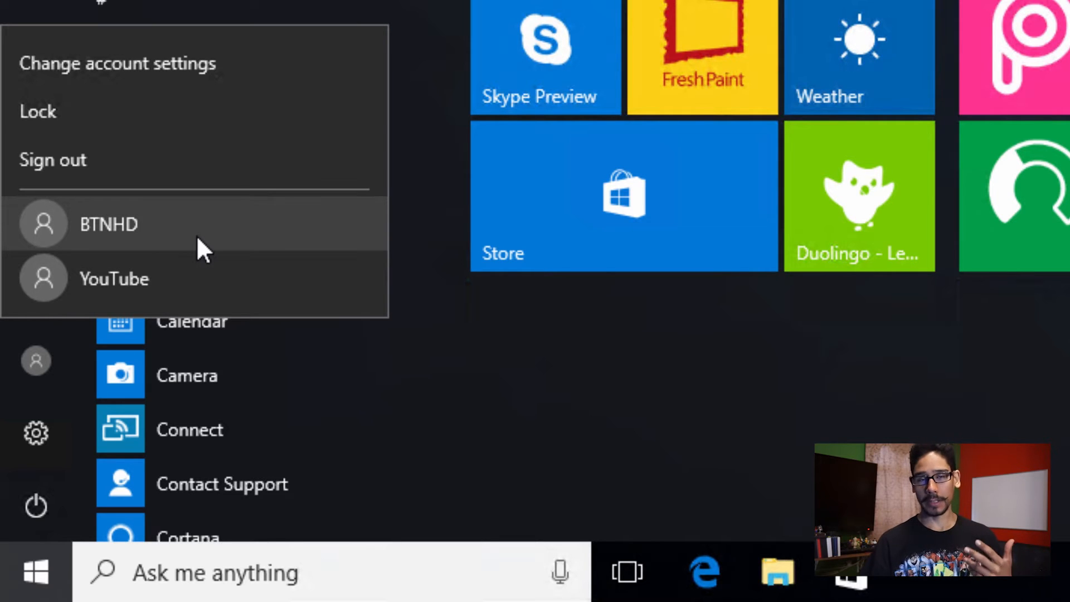
{"action": "left_click", "coordinate": [109, 224]}
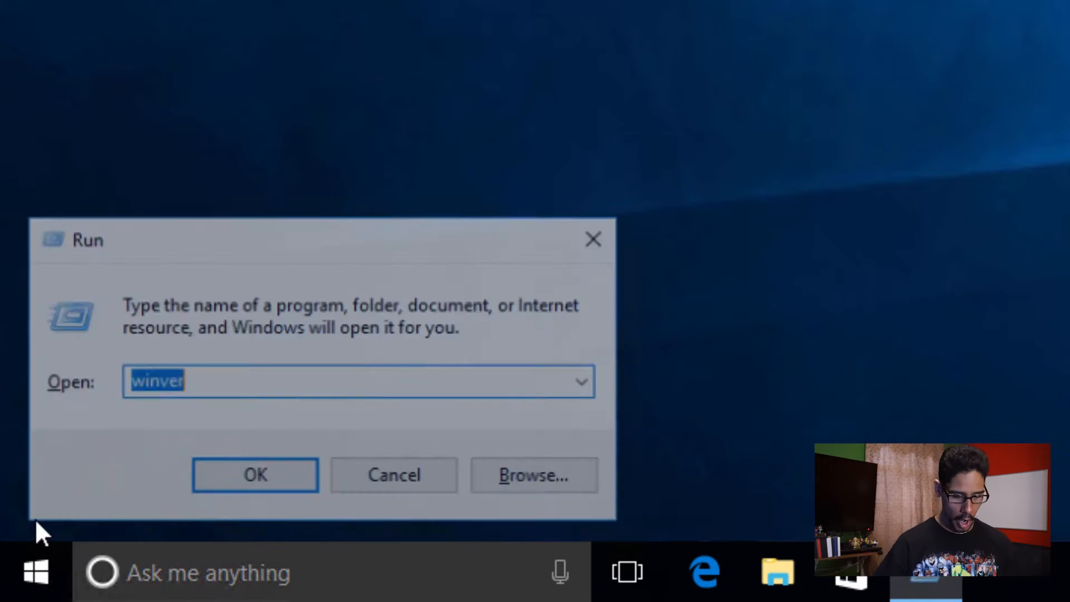
{"action": "type", "text": "re"}
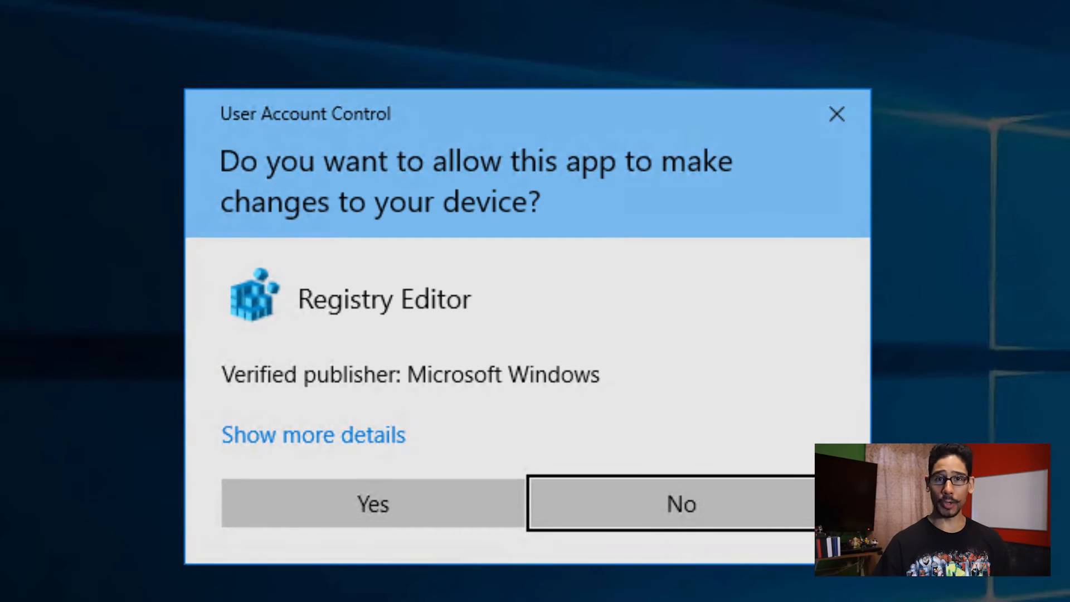
{"action": "left_click", "coordinate": [372, 504]}
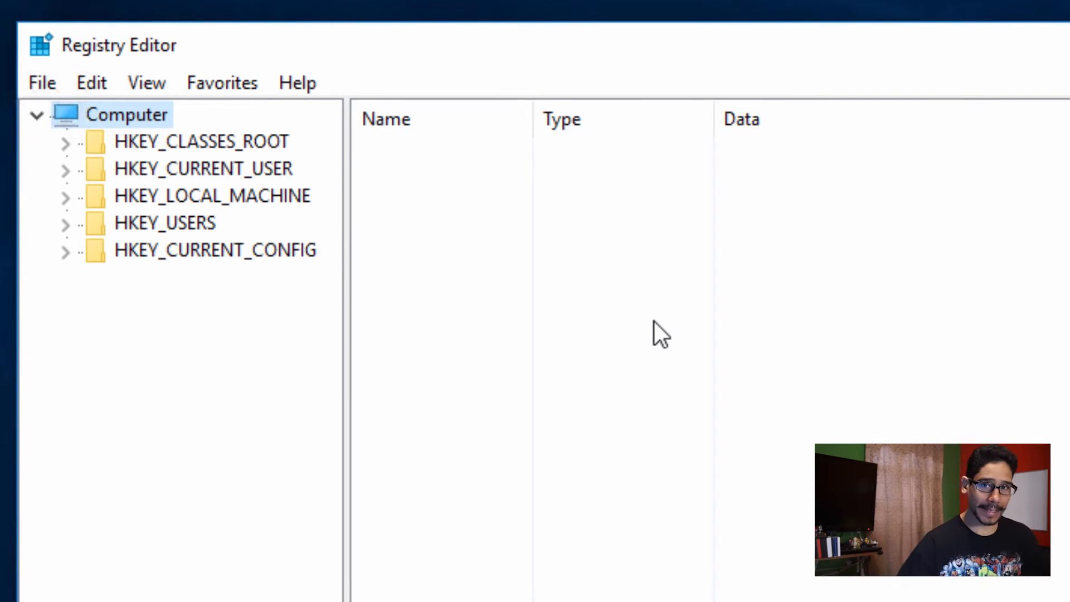
{"action": "mouse_move", "coordinate": [331, 314]}
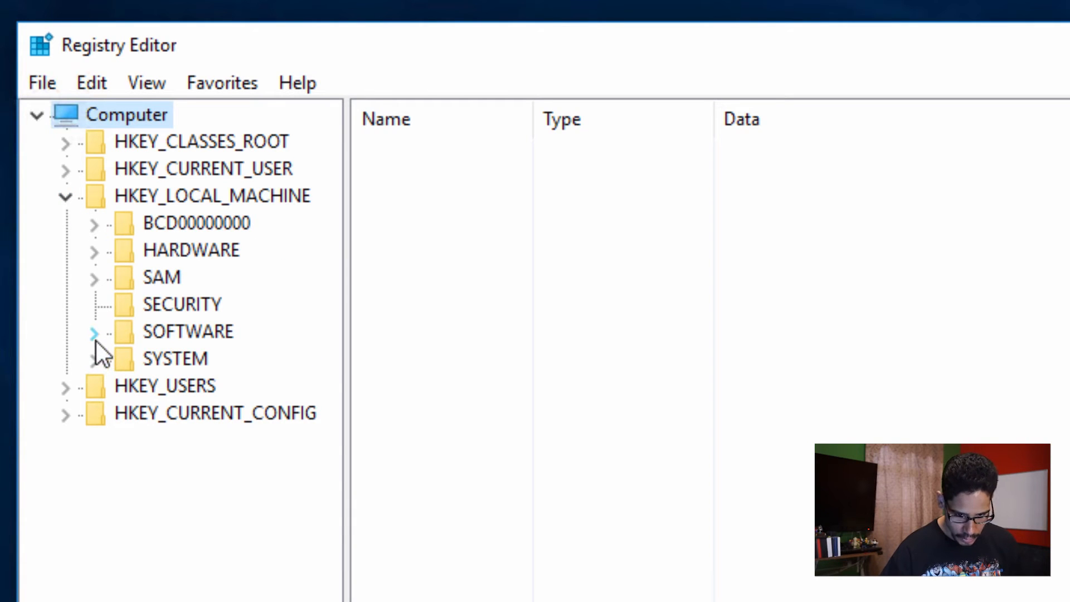
Navigate to HKLM\SOFTWARE\Microsoft\Windows\CurrentVersion\Policies\System to list its values.
{"action": "left_click", "coordinate": [94, 332]}
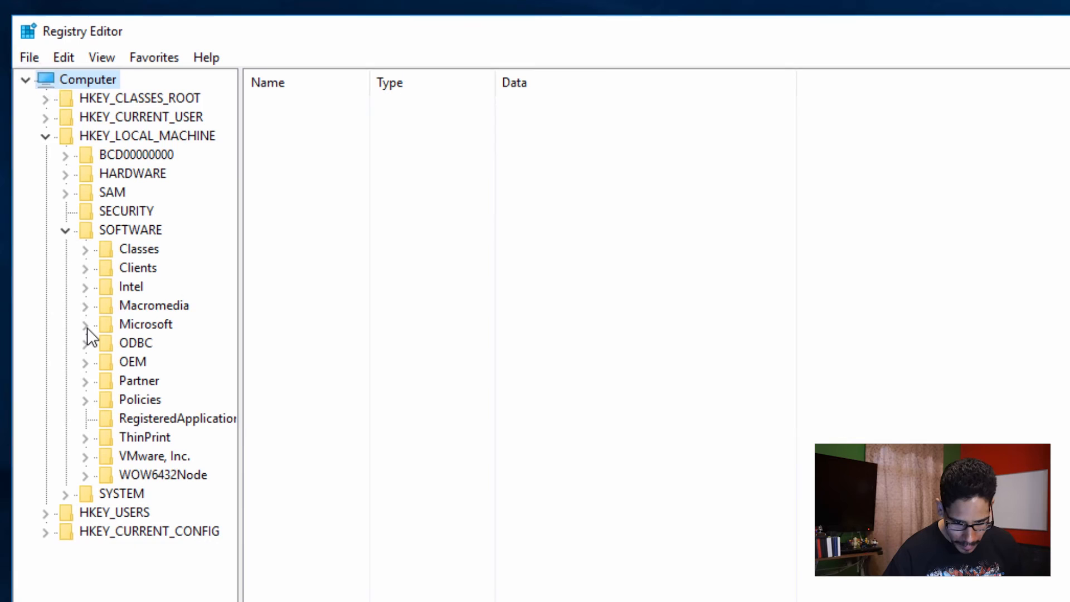
{"action": "left_click", "coordinate": [87, 324]}
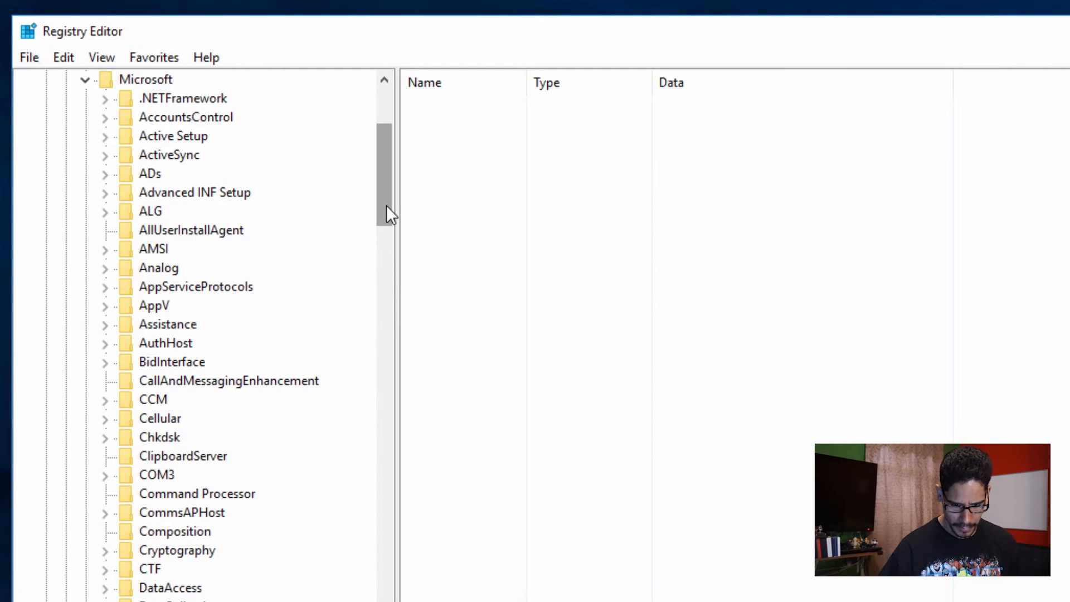
{"action": "scroll", "scroll_direction": "down", "scroll_amount": 3}
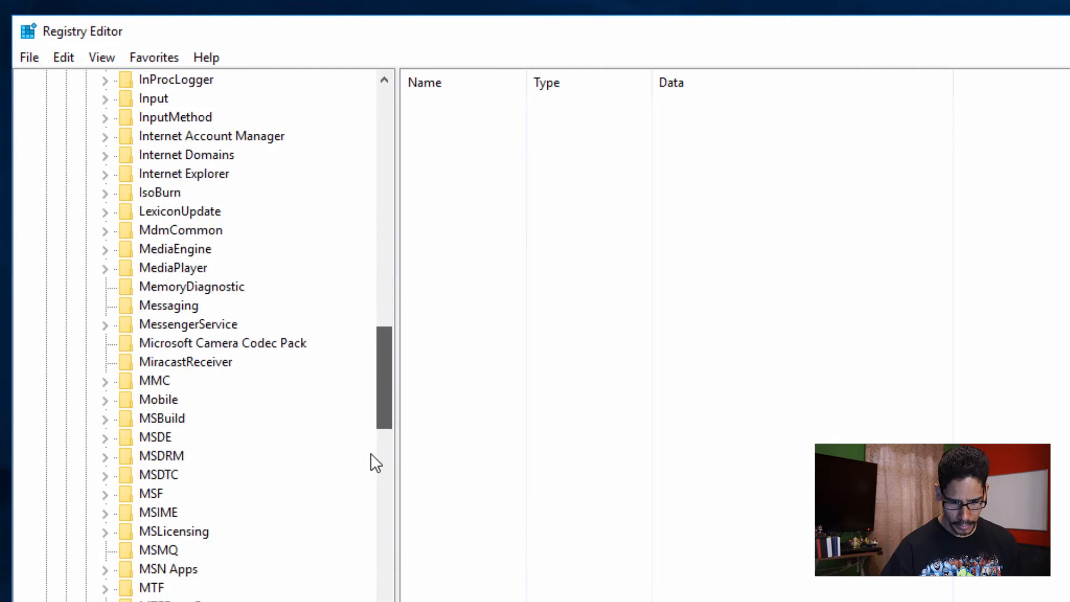
{"action": "scroll", "scroll_direction": "down", "scroll_amount": 3}
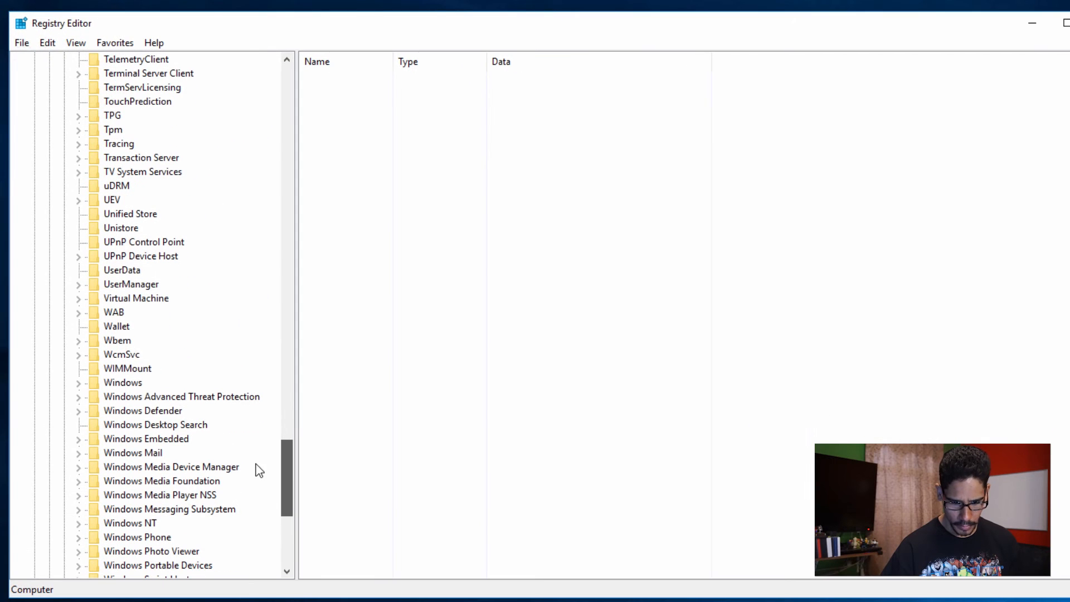
{"action": "left_click", "coordinate": [78, 382]}
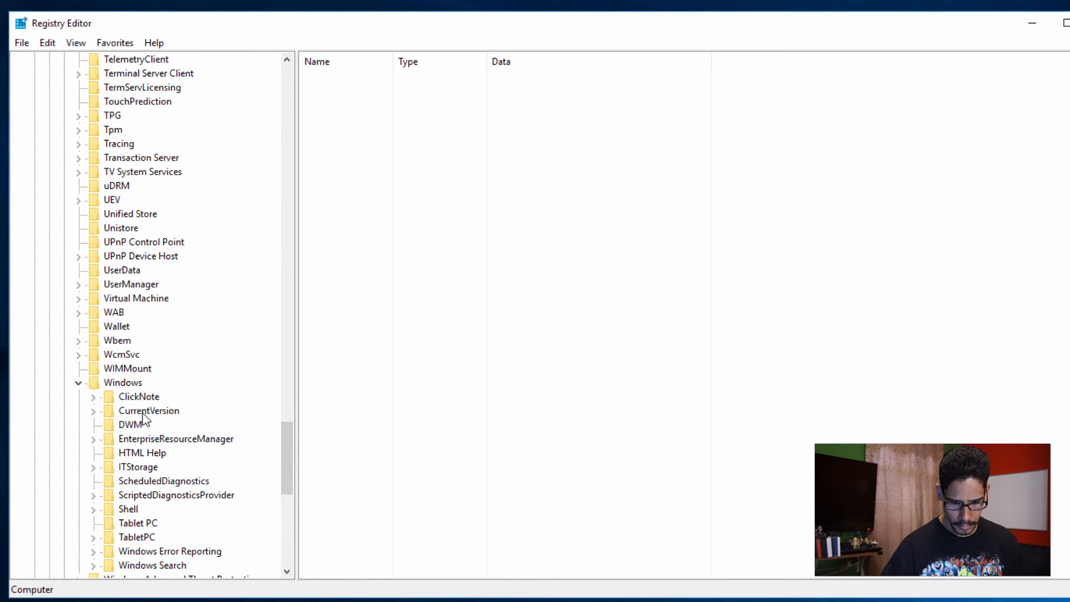
{"action": "left_click", "coordinate": [148, 410]}
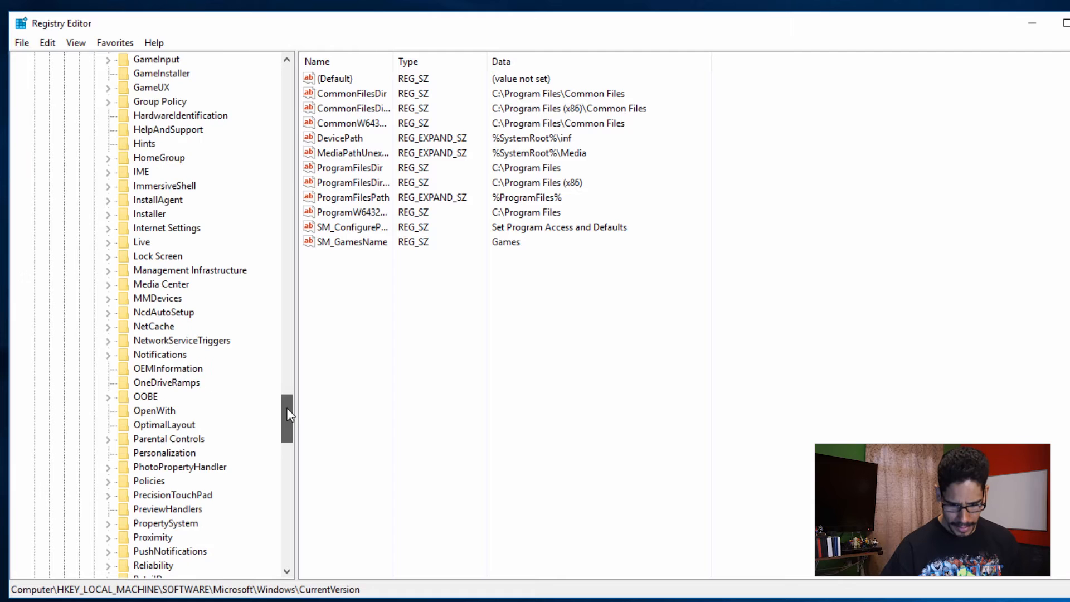
{"action": "left_click", "coordinate": [148, 383]}
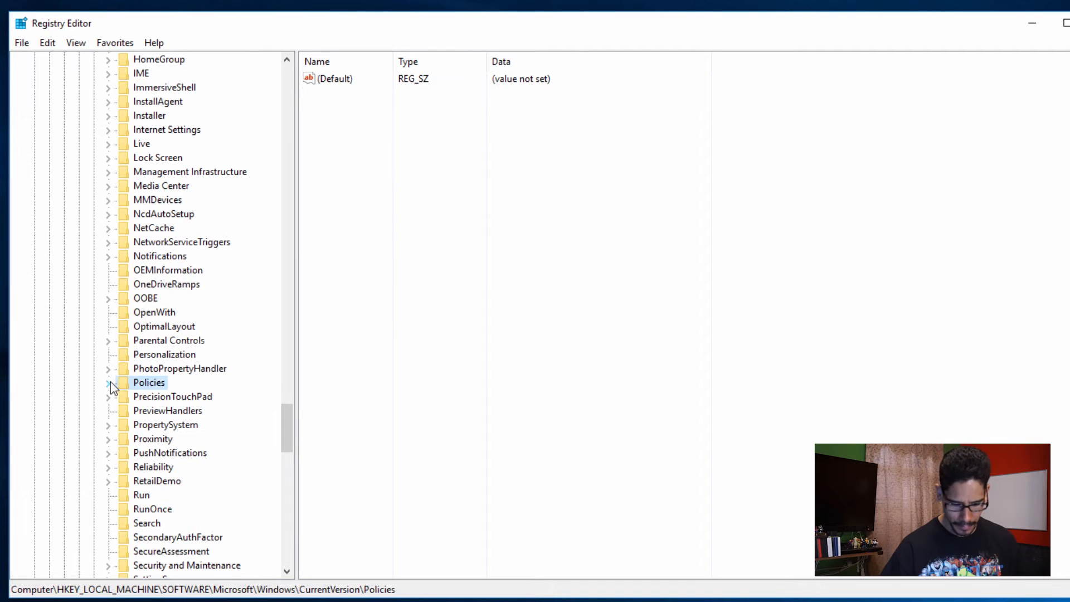
{"action": "left_click", "coordinate": [107, 383]}
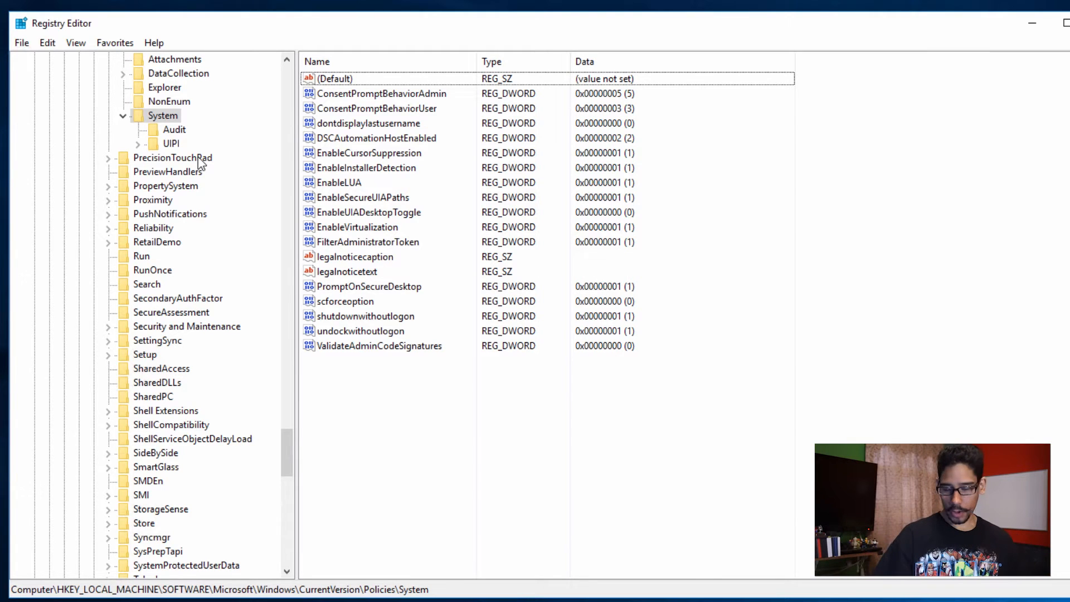
Create a new DWORD (32-bit) value named HideFastUserSwitching in the System key.
{"action": "right_click", "coordinate": [408, 382]}
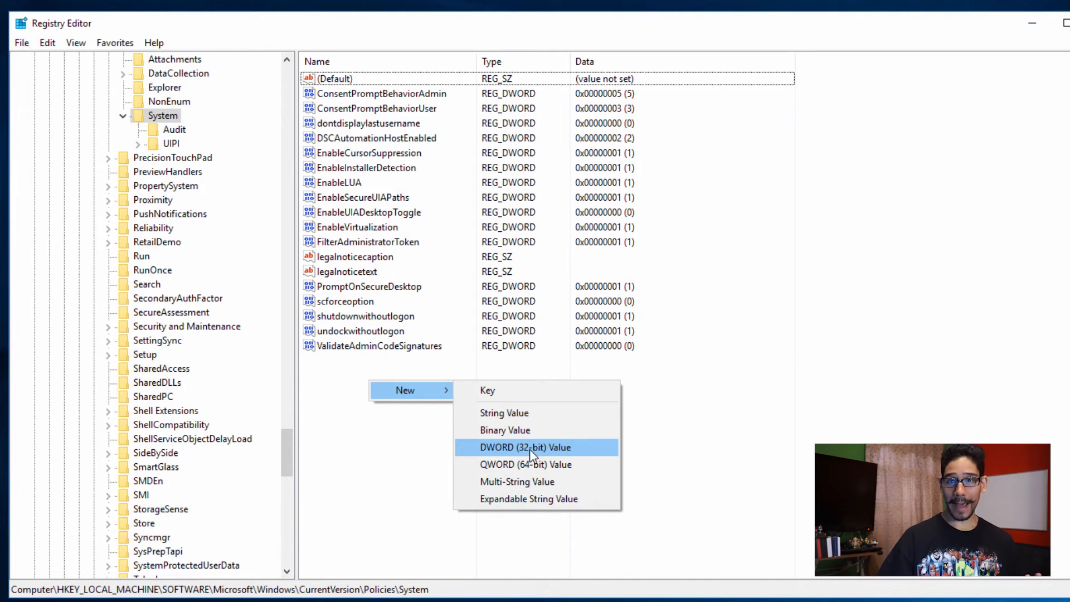
{"action": "left_click", "coordinate": [524, 447]}
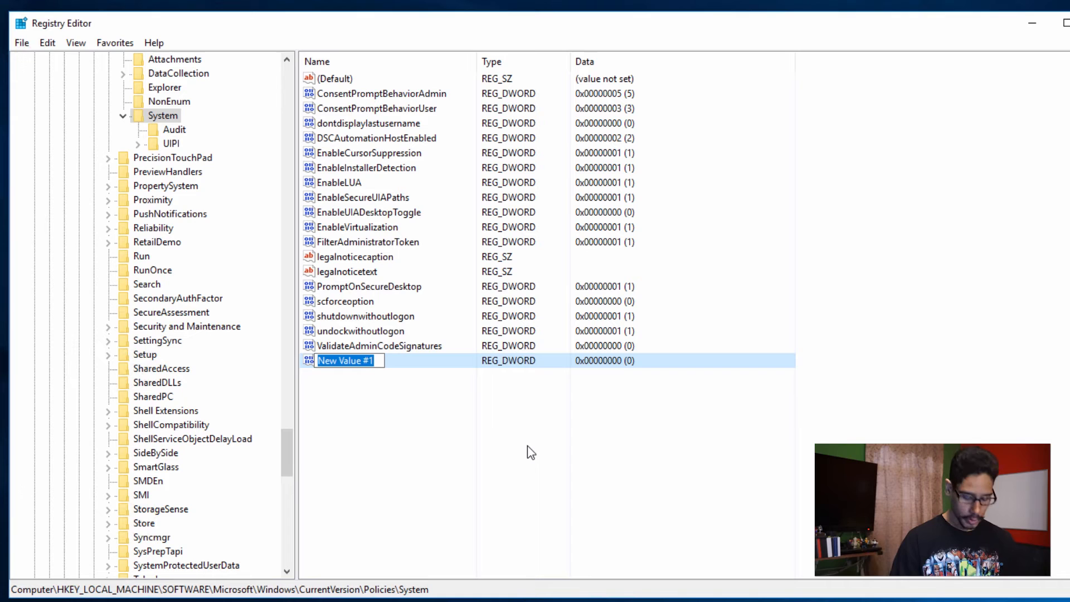
{"action": "type", "text": "HideFastUserS"}
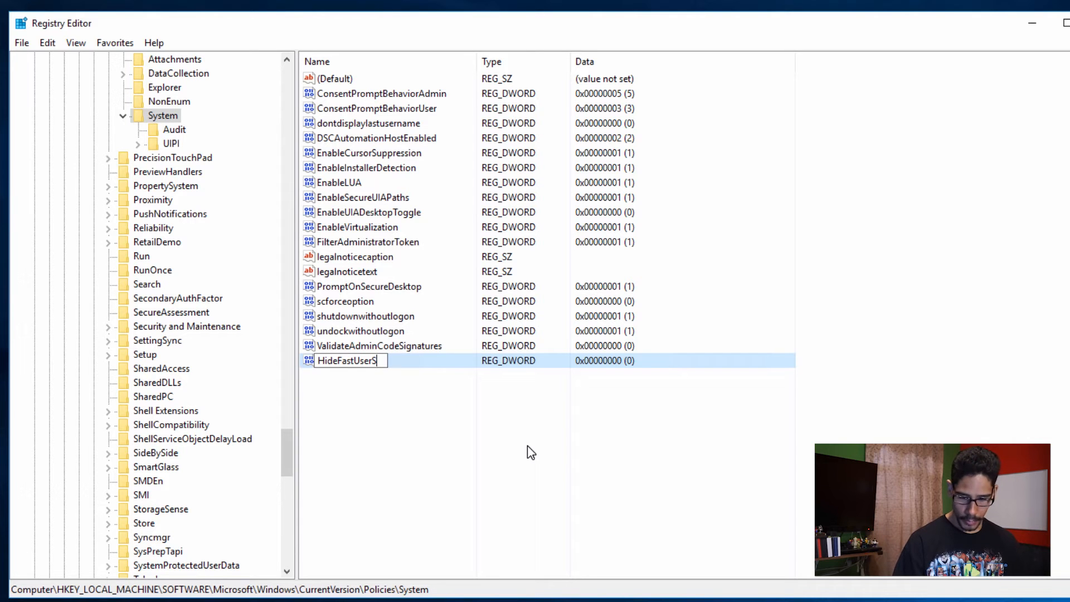
{"action": "type", "text": "witching"}
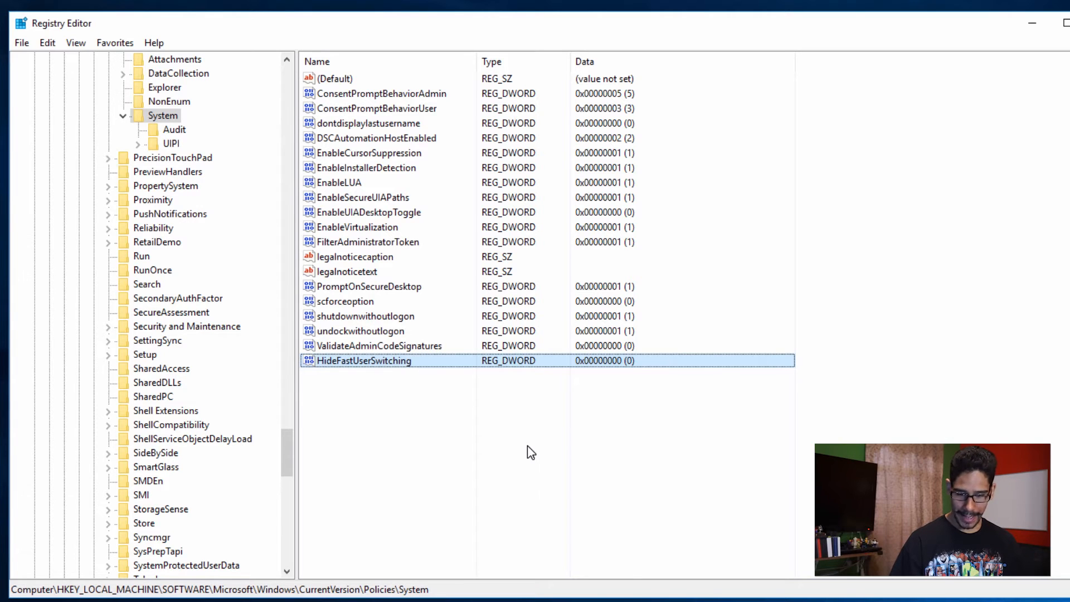
{"action": "mouse_move", "coordinate": [351, 386]}
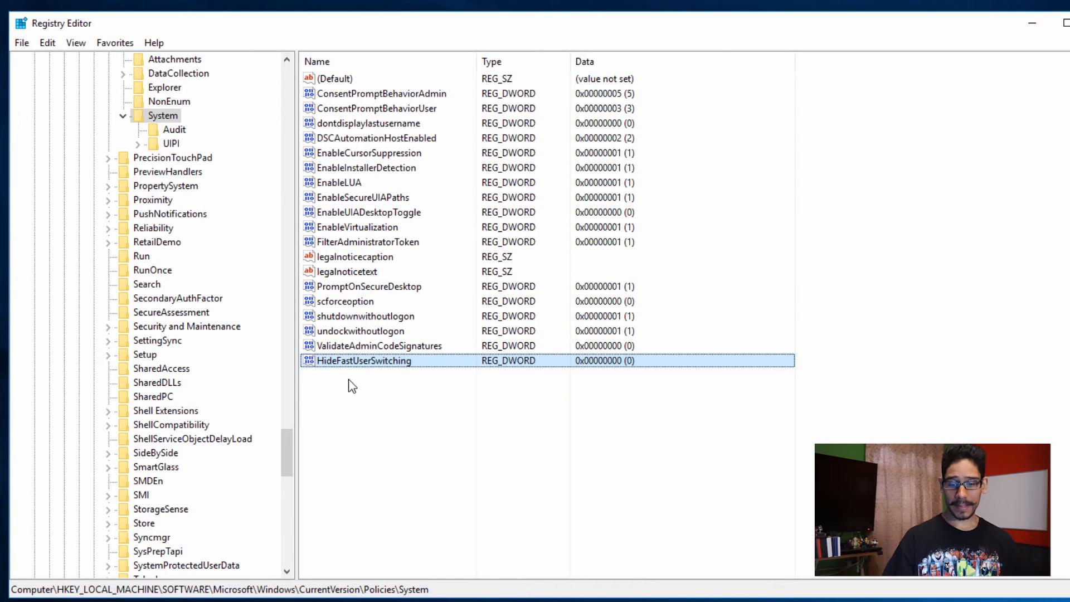
Set HideFastUserSwitching's value data to 1 and confirm.
{"action": "double_click", "coordinate": [363, 360]}
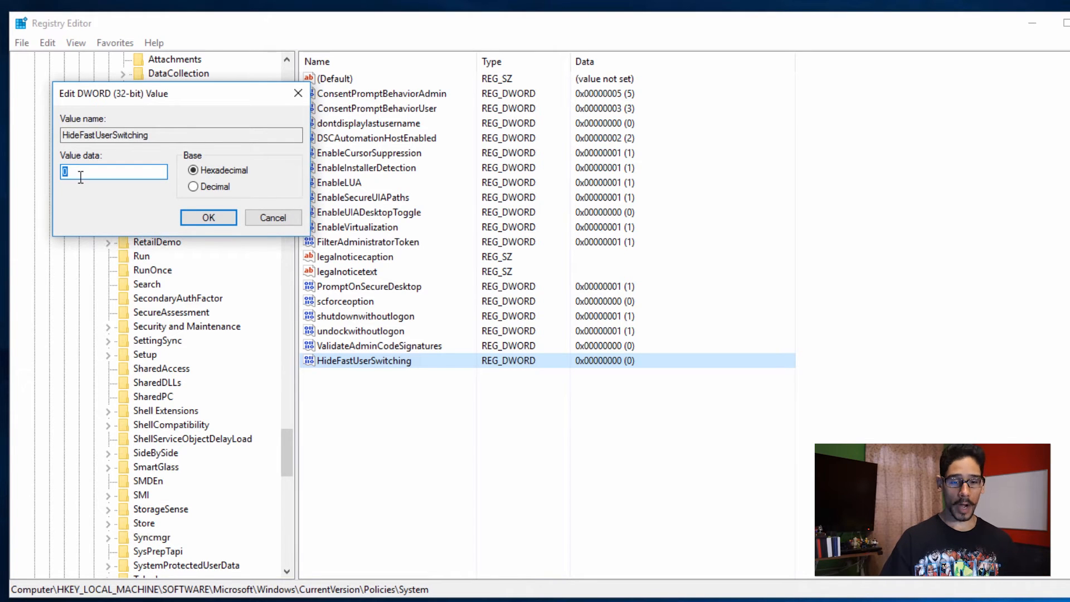
{"action": "type", "text": "1"}
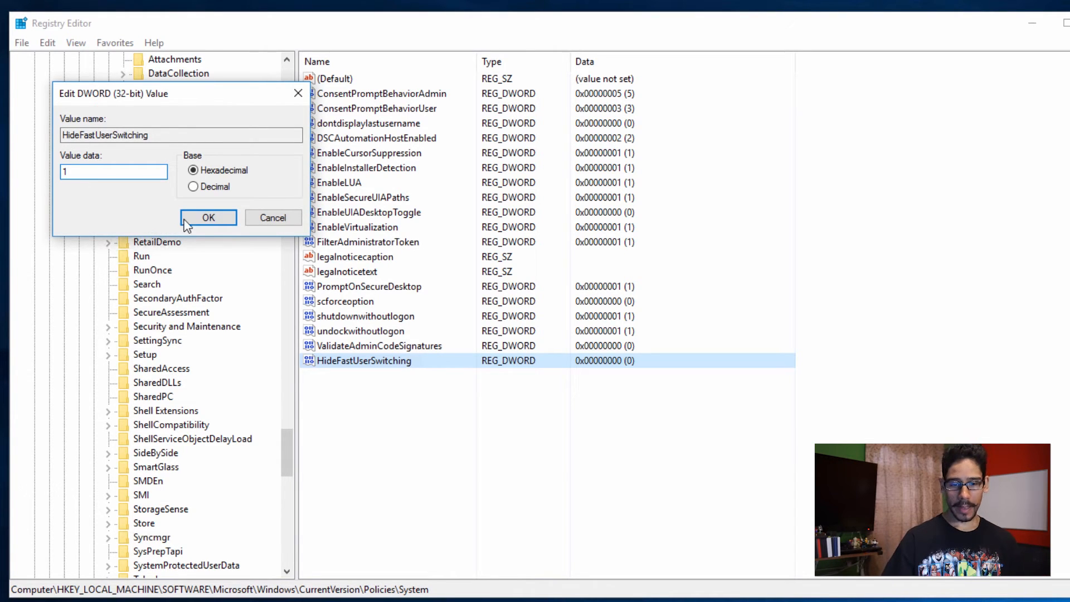
{"action": "left_click", "coordinate": [208, 217]}
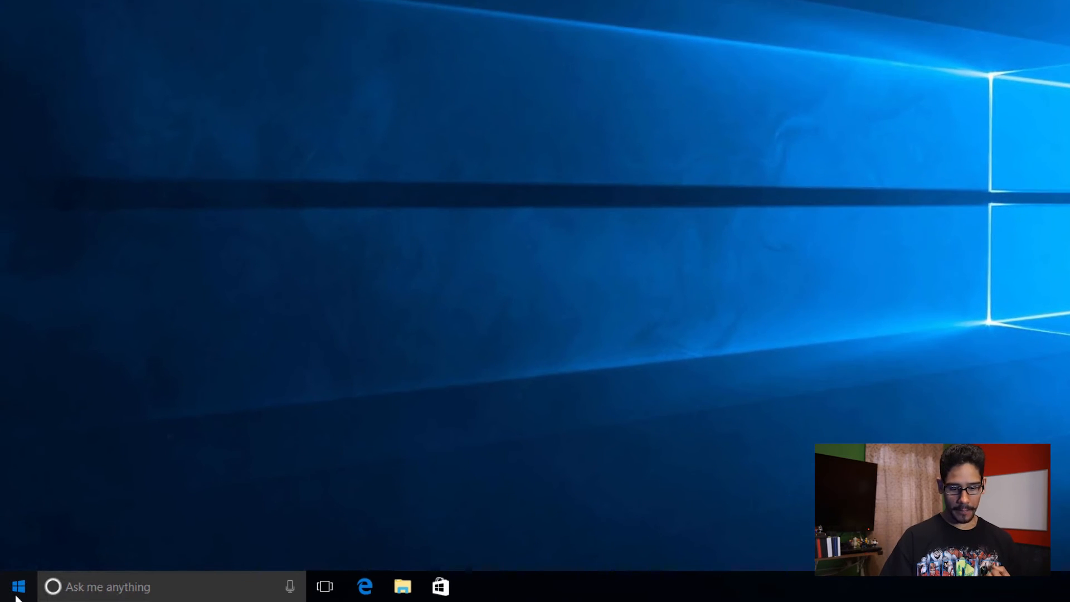
{"action": "left_click", "coordinate": [19, 586]}
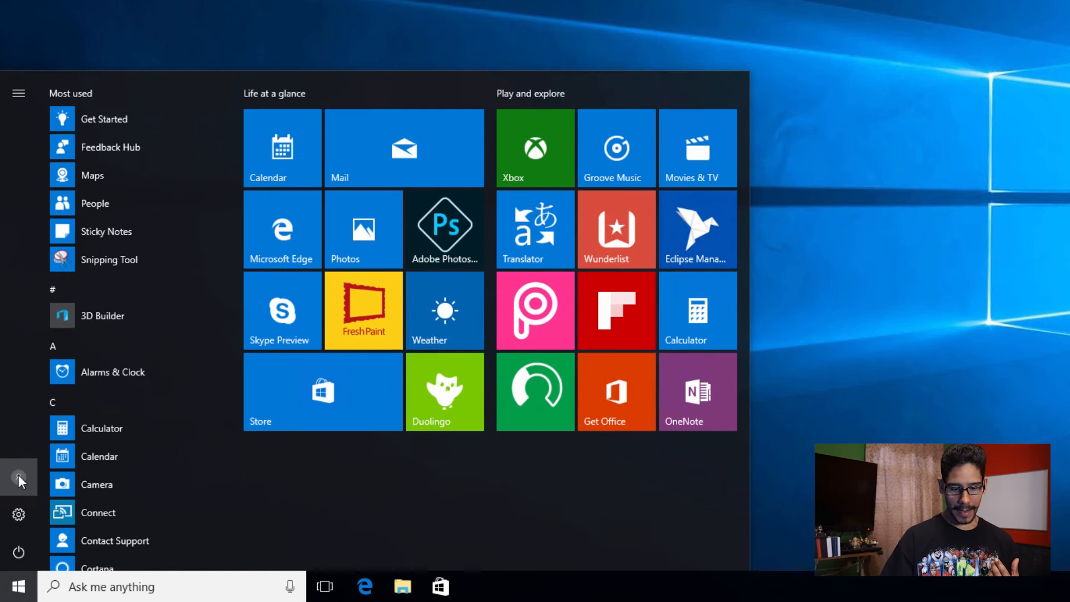
{"action": "left_click", "coordinate": [19, 476]}
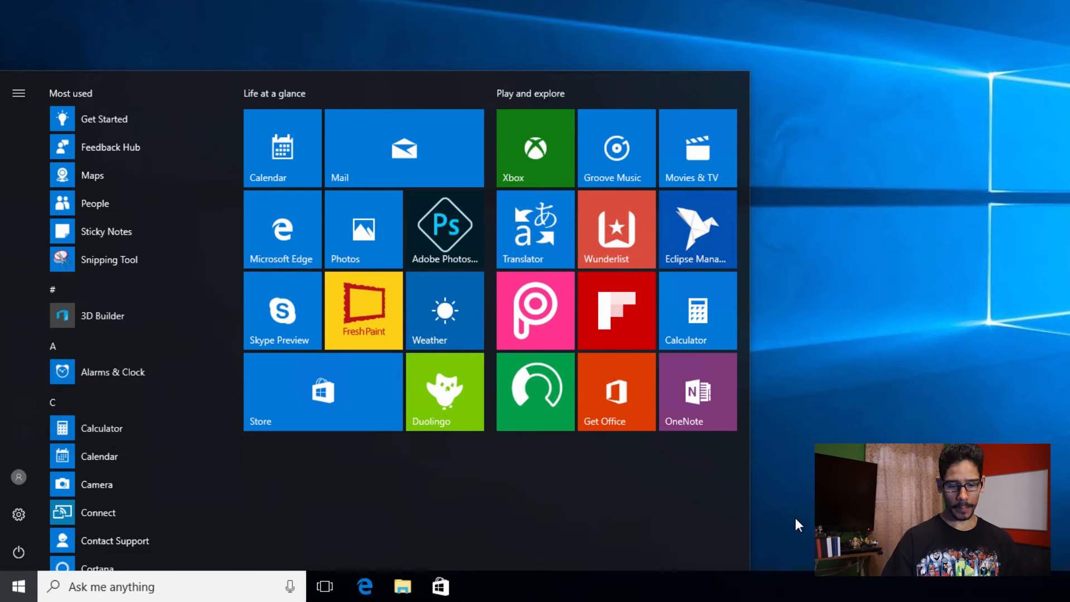
{"action": "left_click", "coordinate": [19, 586]}
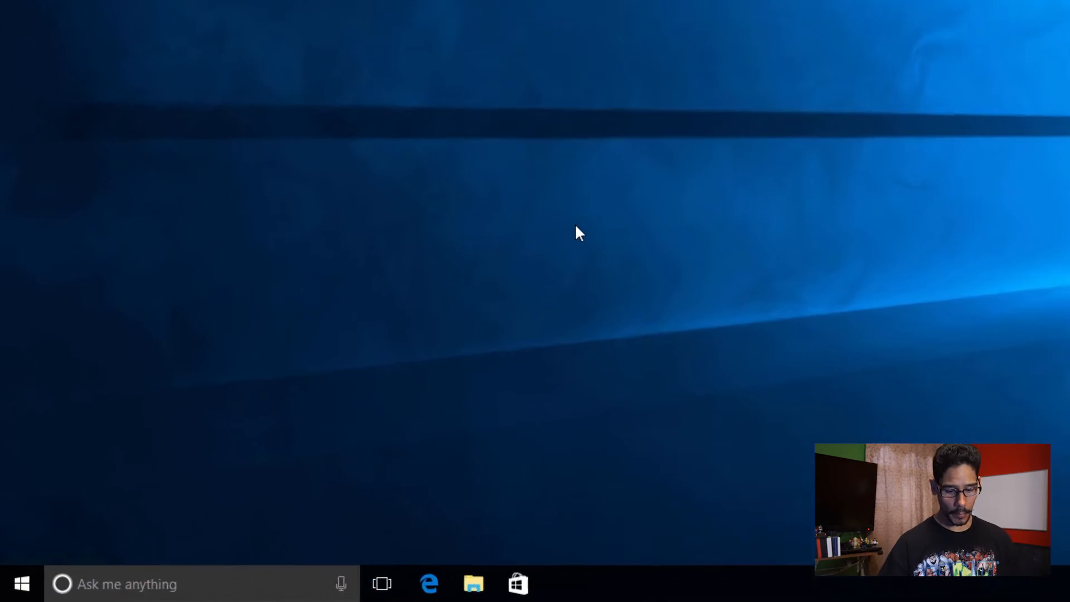
{"action": "left_click", "coordinate": [23, 582]}
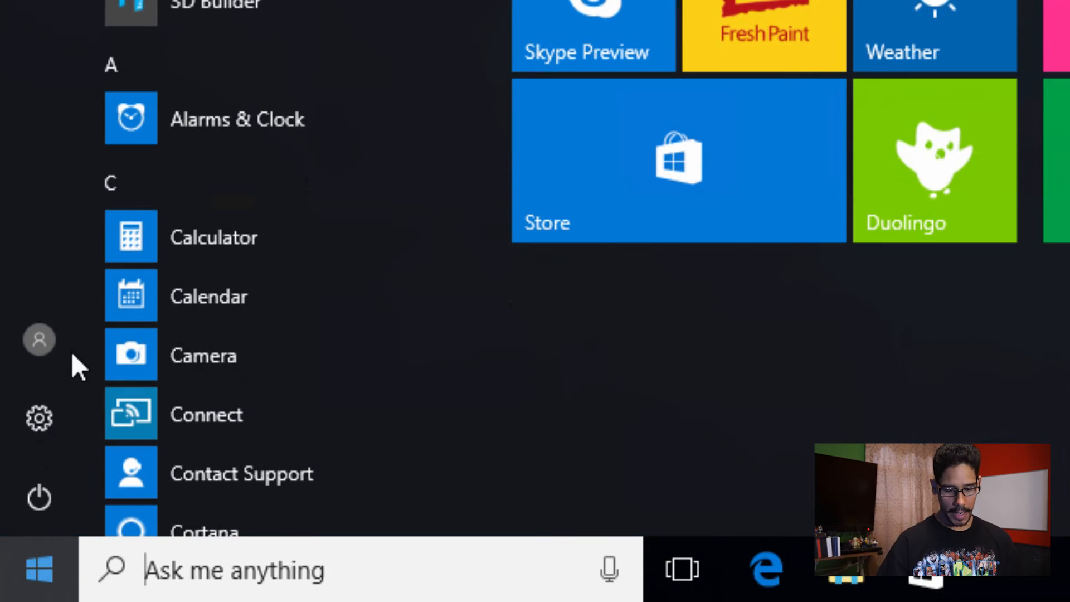
{"action": "left_click", "coordinate": [39, 339]}
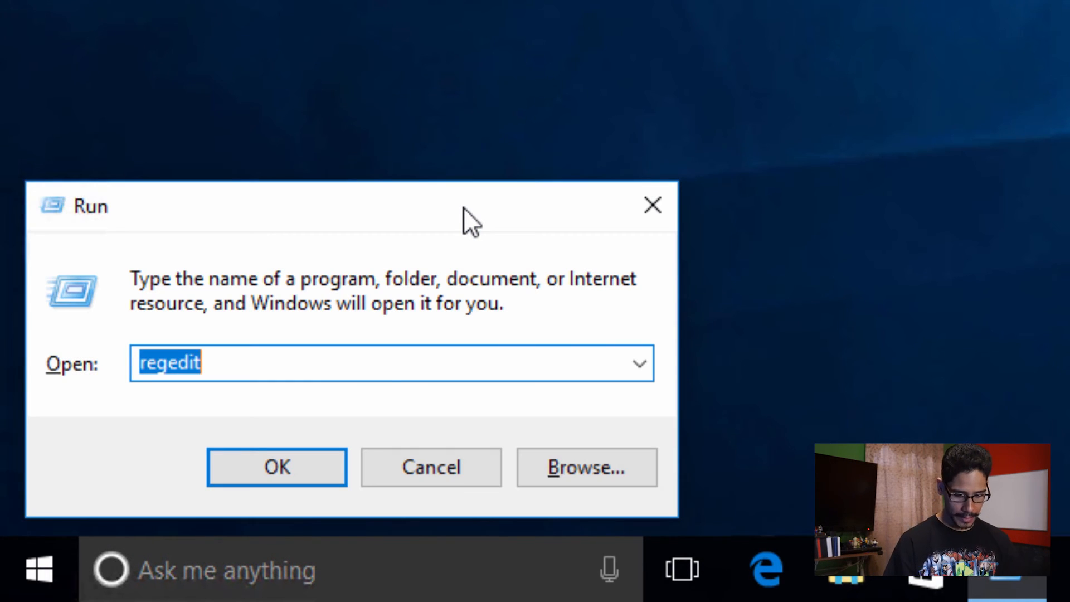
Launch Local Group Policy Editor and head into Computer Configuration's Administrative Templates System node.
{"action": "type", "text": "gpedit.m"}
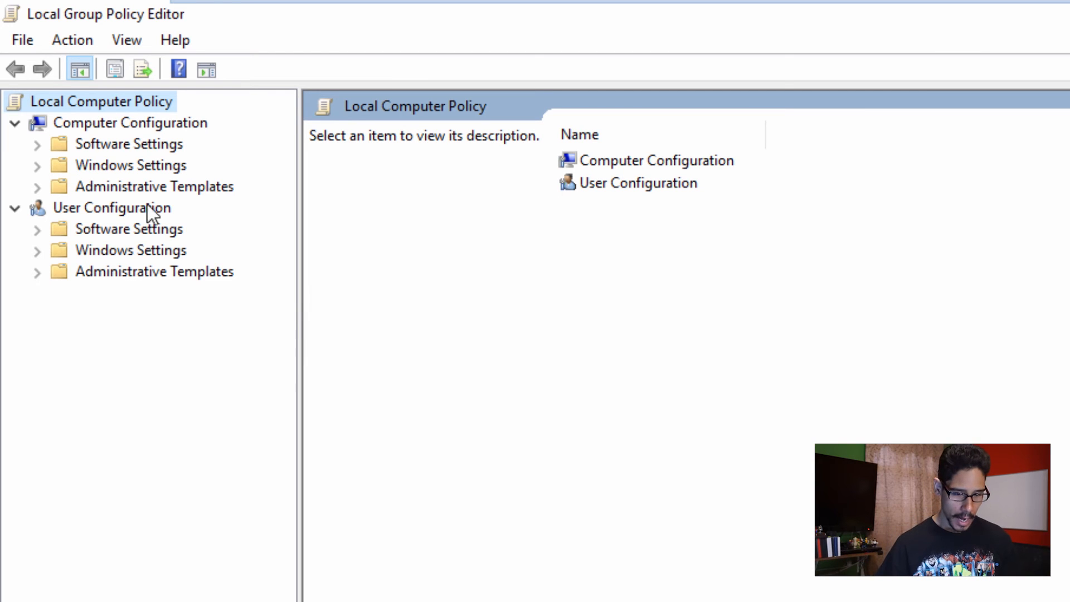
{"action": "left_click", "coordinate": [38, 186]}
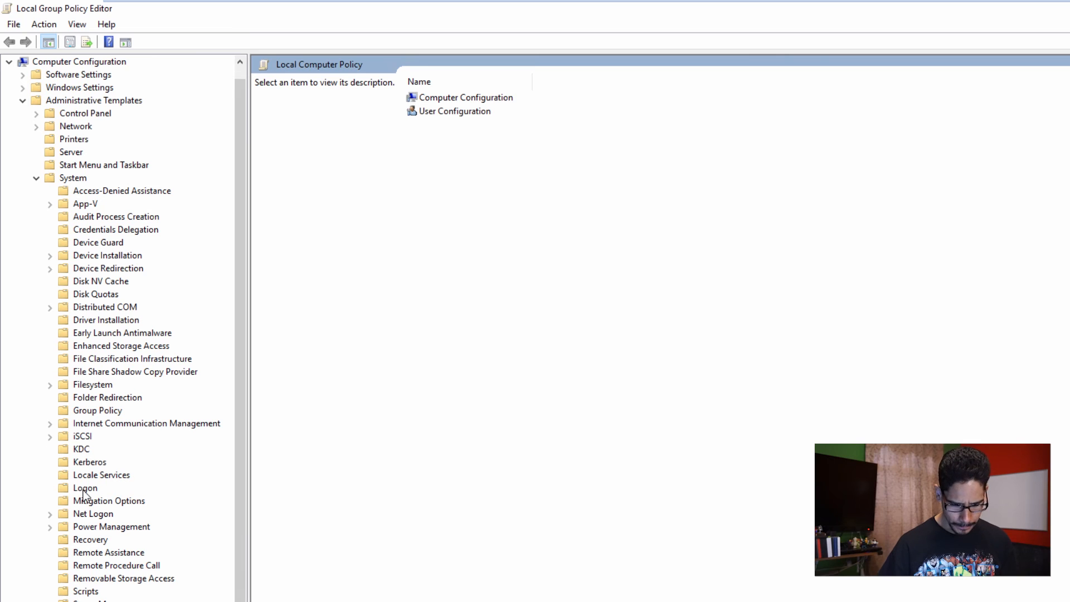
Under Logon, mark 'Hide entry points for Fast User Switching' as Enabled.
{"action": "left_click", "coordinate": [85, 487]}
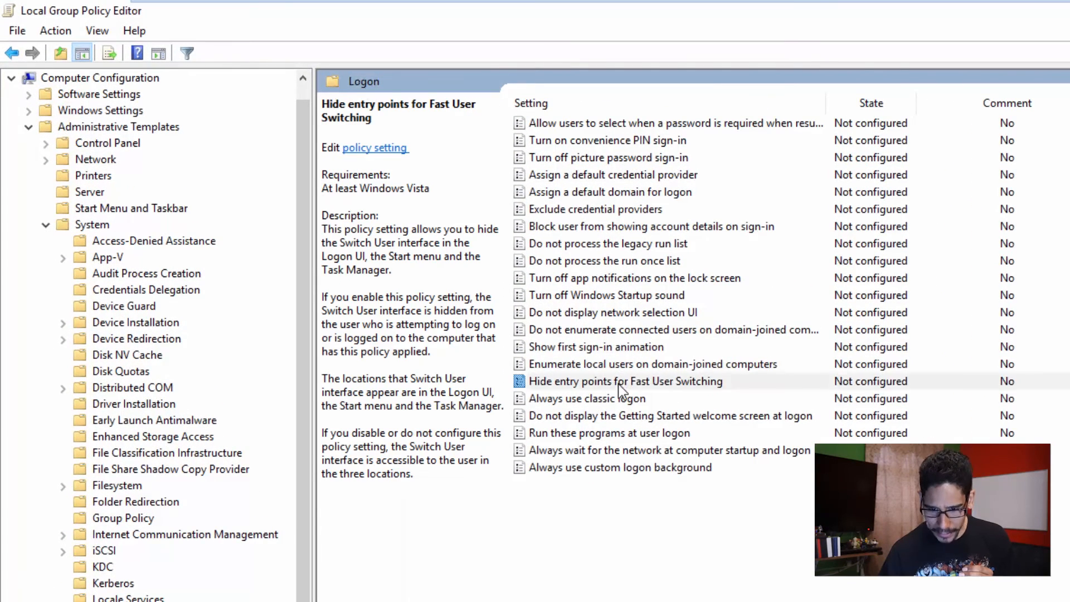
{"action": "left_click", "coordinate": [624, 381]}
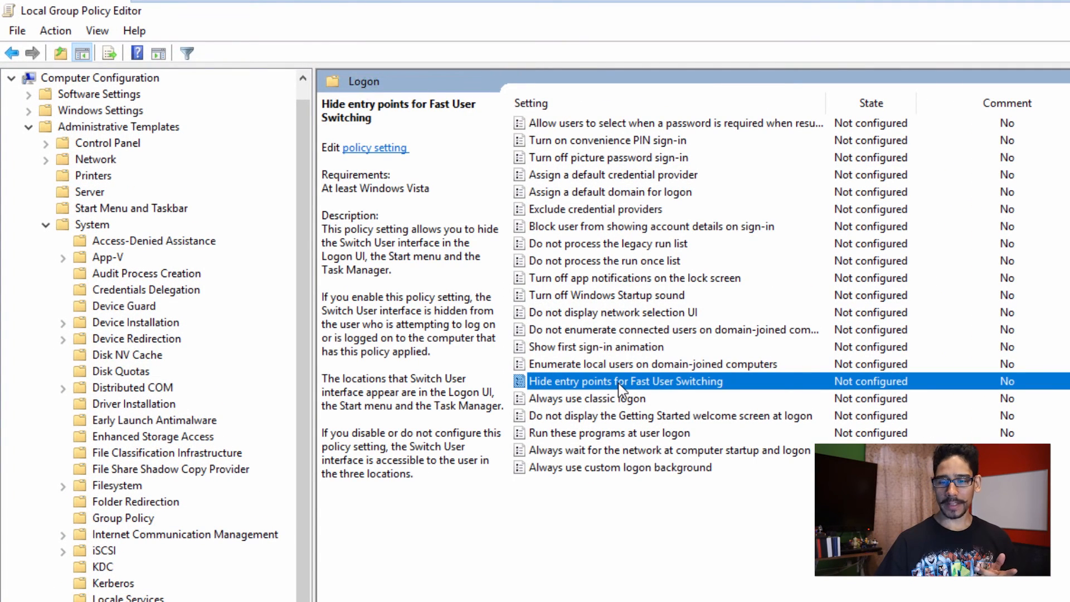
{"action": "double_click", "coordinate": [624, 381]}
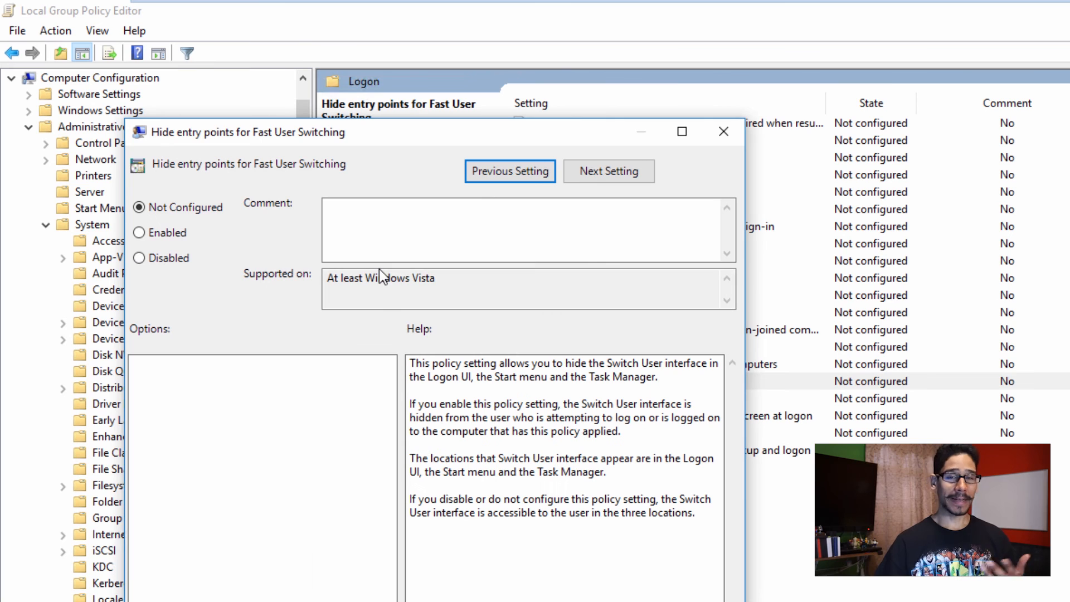
{"action": "mouse_move", "coordinate": [377, 273]}
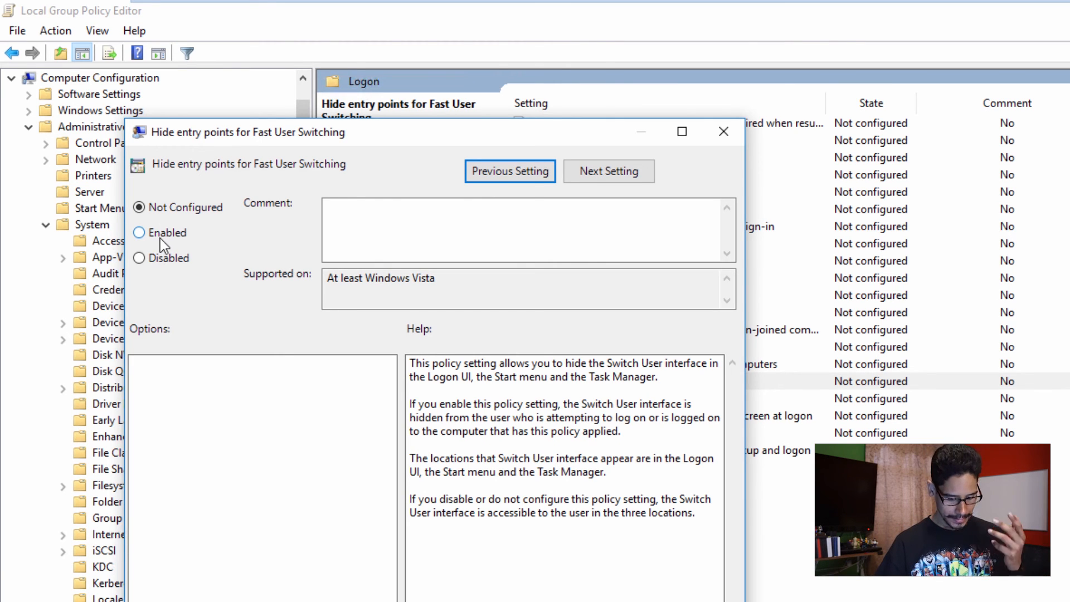
{"action": "left_click", "coordinate": [138, 231]}
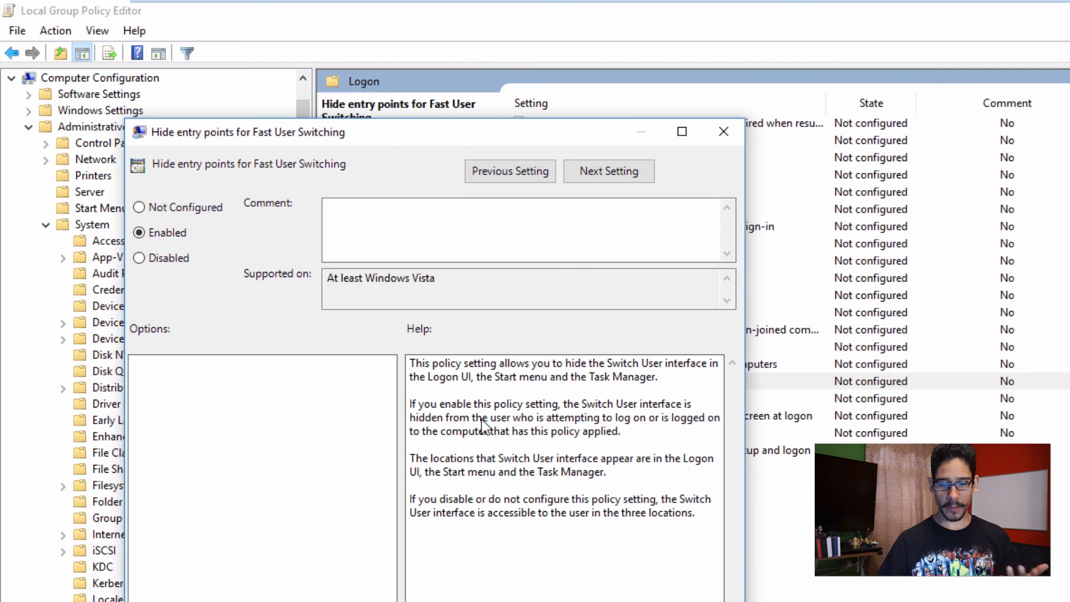
{"action": "mouse_move", "coordinate": [713, 413]}
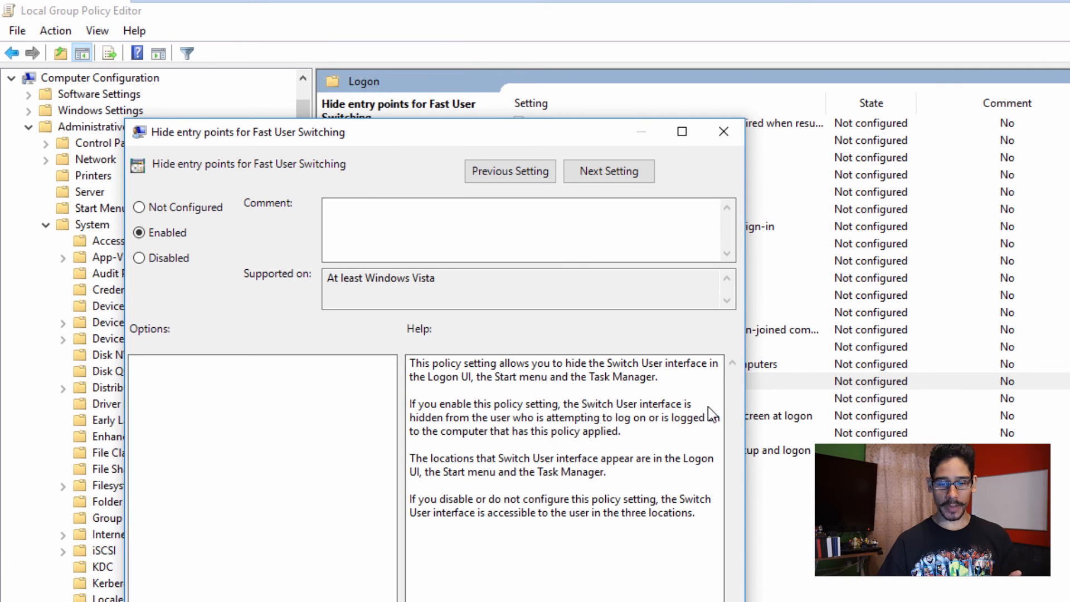
{"action": "mouse_move", "coordinate": [487, 430]}
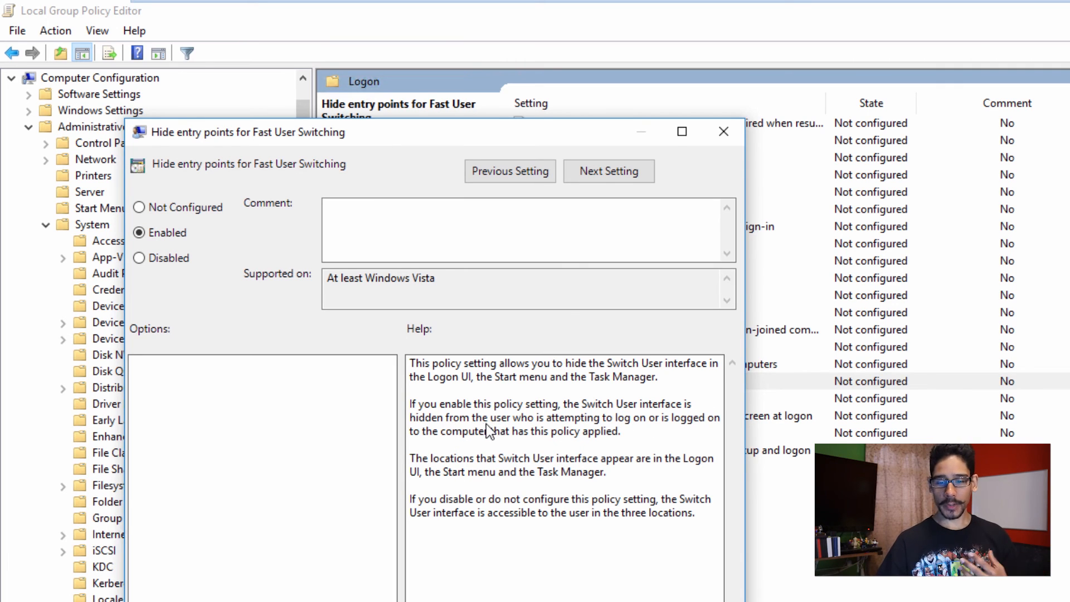